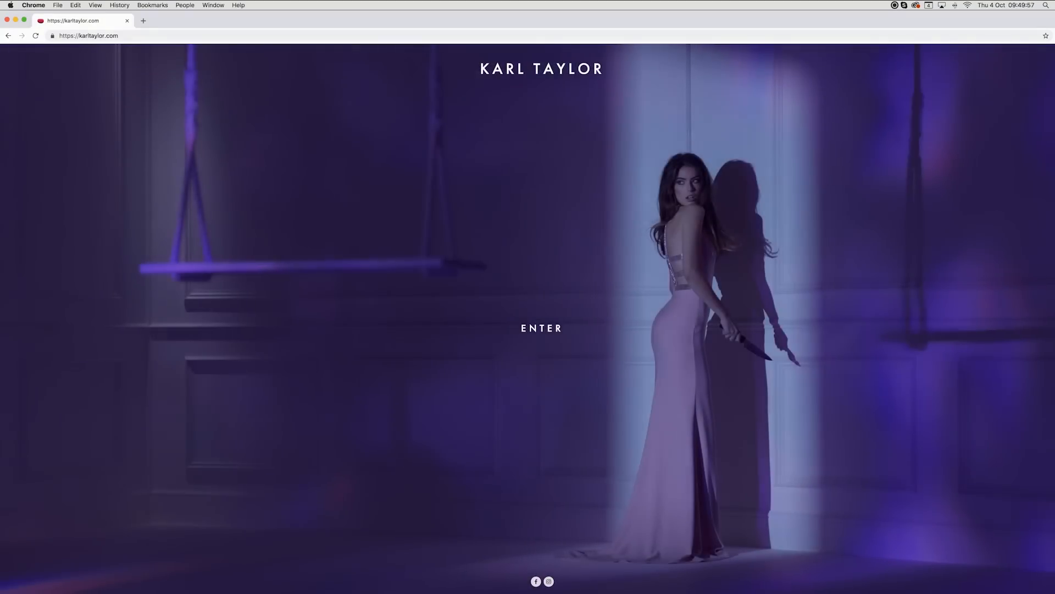
Enter the Karl Taylor portfolio from the splash page via ENTER
{"action": "left_click", "coordinate": [541, 329]}
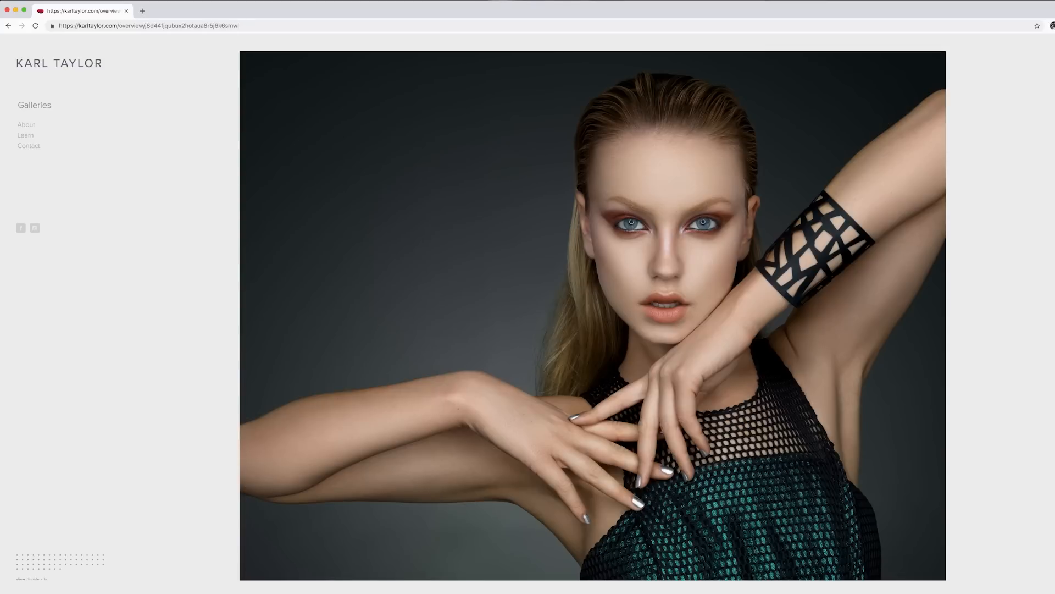
View the Objects gallery, then switch to the People gallery from the sidebar
{"action": "left_click", "coordinate": [34, 106]}
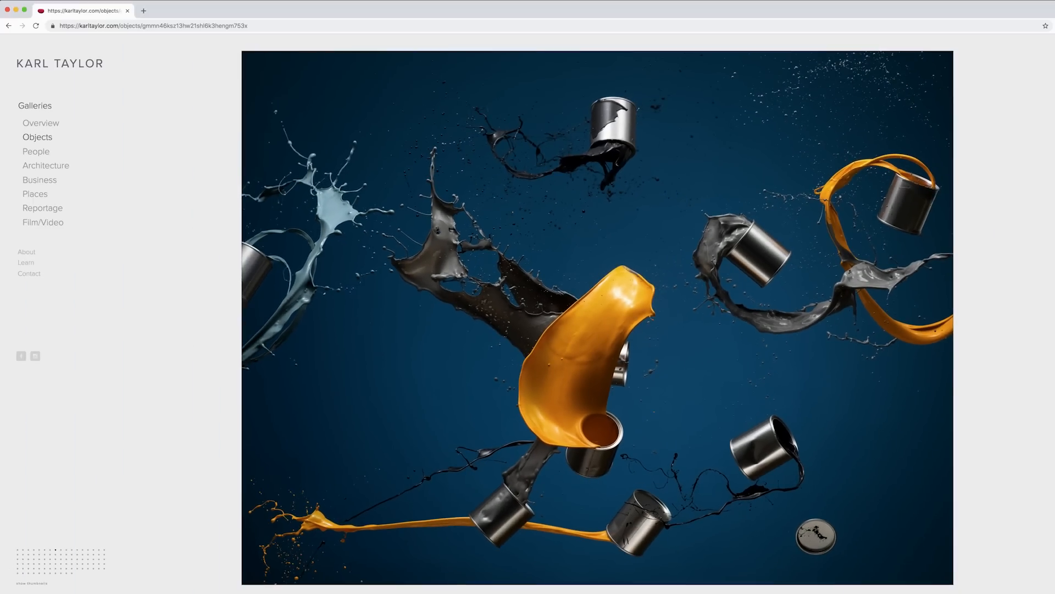
{"action": "left_click", "coordinate": [36, 151]}
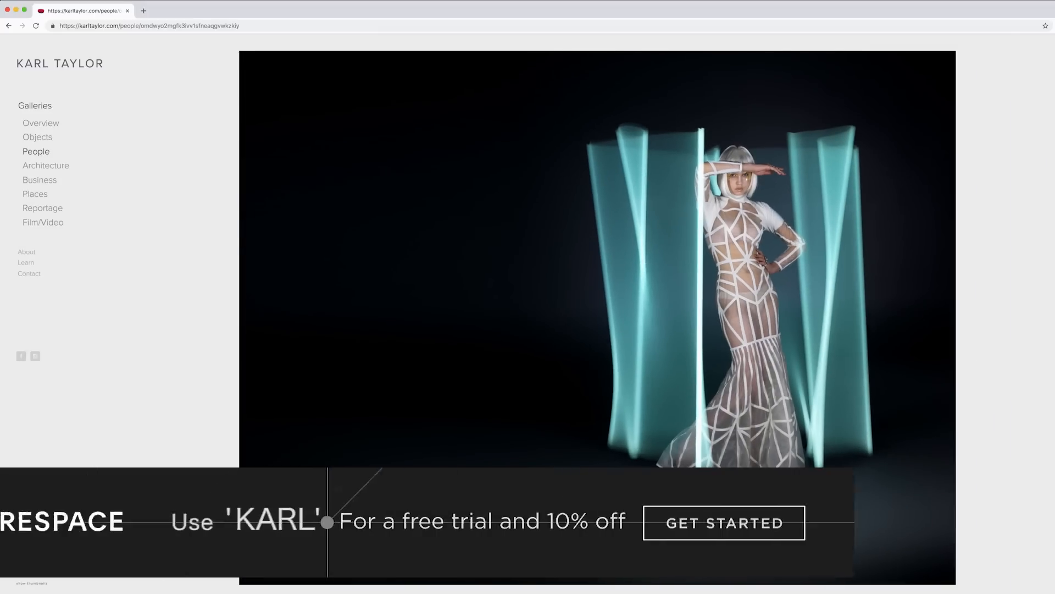
Return to the Objects gallery showing the colourful paint splash photo
{"action": "left_click", "coordinate": [38, 136]}
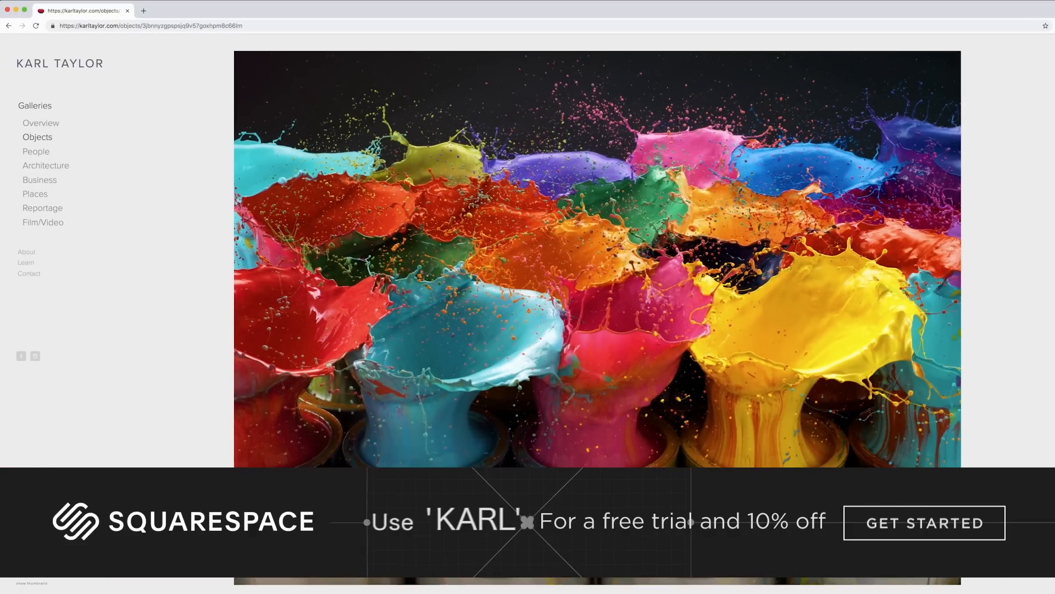